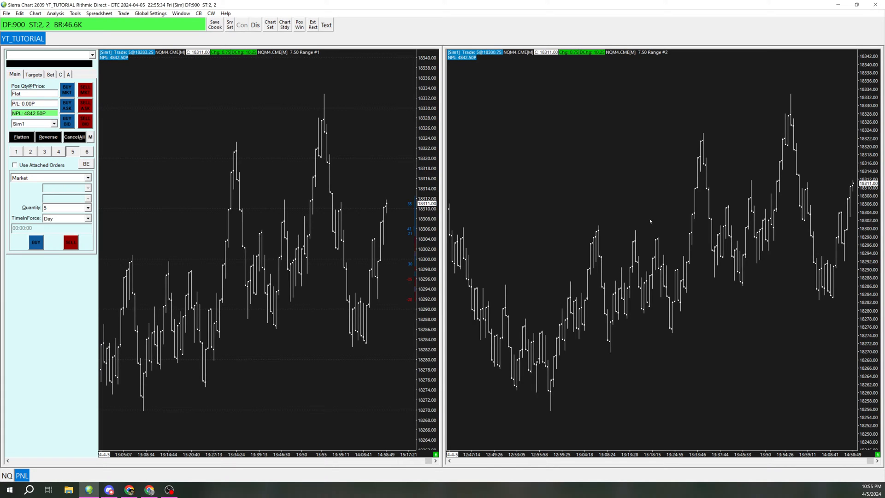
pyautogui.moveTo(200, 81)
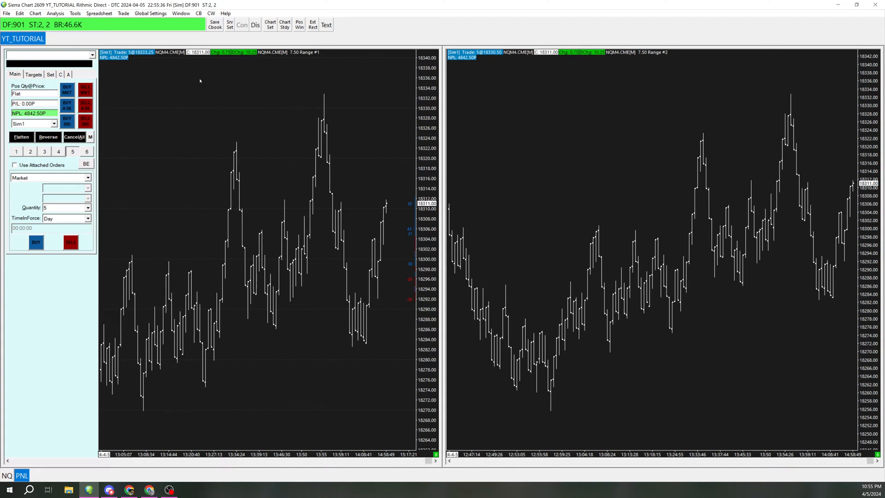
# Bring up the Chart Studies window for the right-hand chart via Analysis > Studies.
pyautogui.click(34, 13)
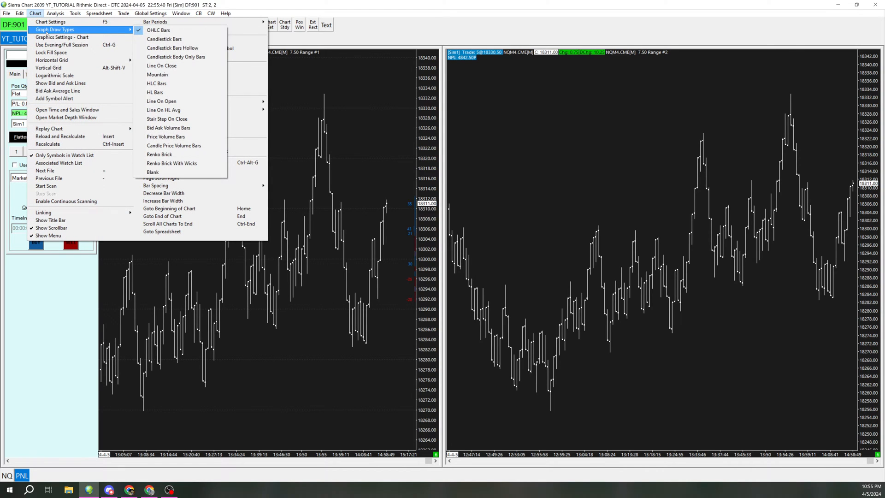
pyautogui.click(152, 171)
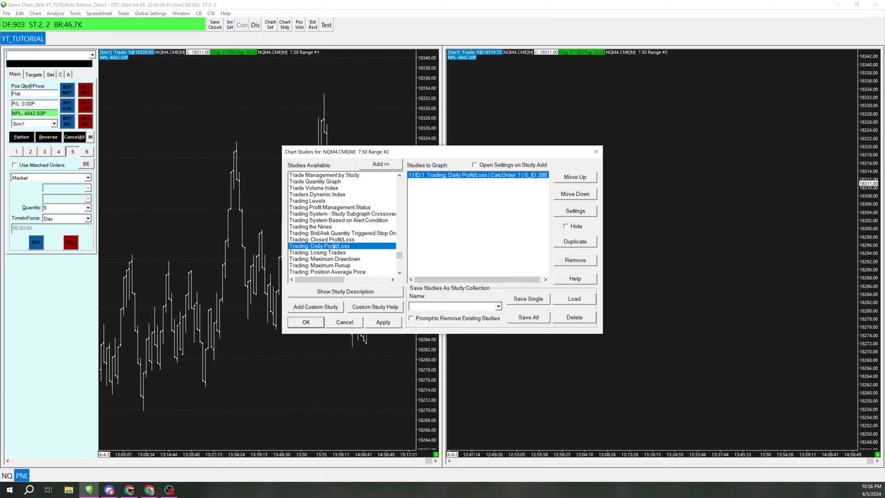
# Add Trading: Profit/Loss Text alongside Daily Profit/Loss and select Daily Profit/Loss for settings.
pyautogui.scroll(-3)
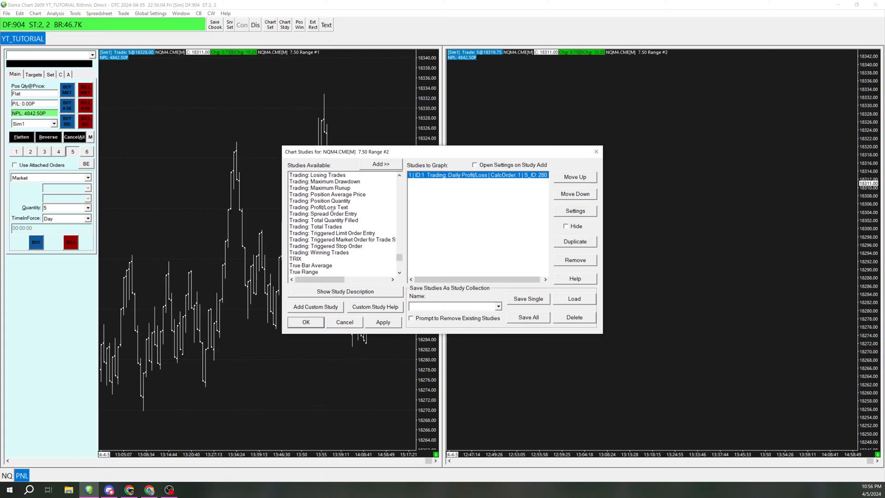
pyautogui.click(380, 164)
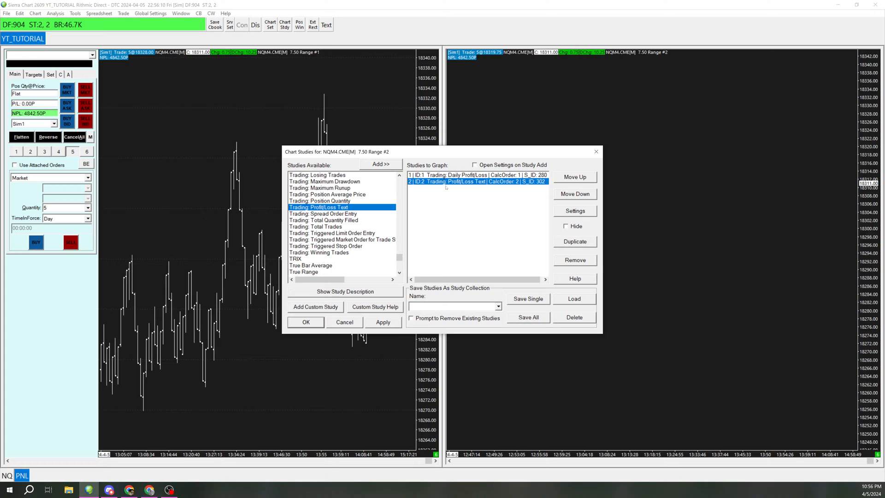
pyautogui.click(382, 322)
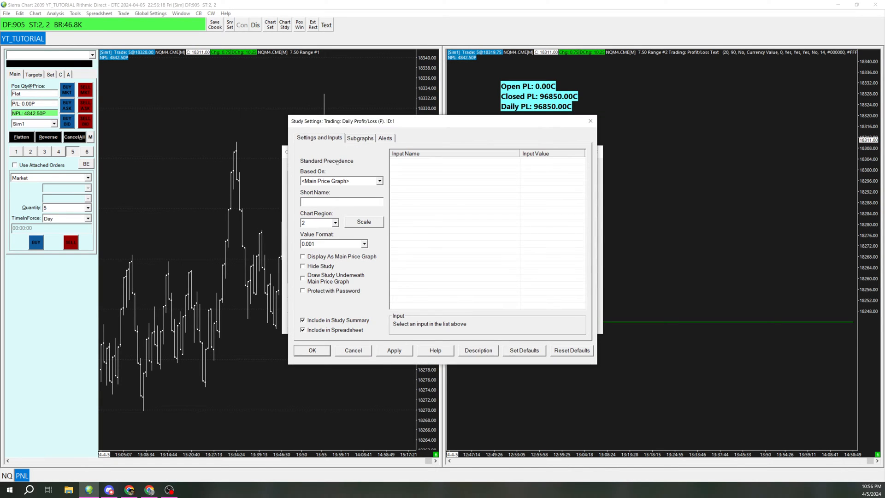
# Set the Daily Profit/Loss study's Chart Region to 1 and show its subgraph options.
pyautogui.click(335, 222)
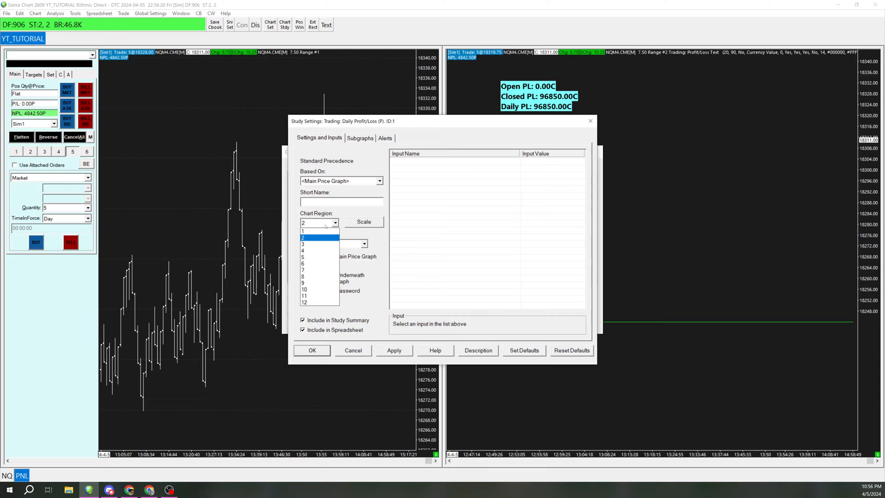
pyautogui.click(303, 231)
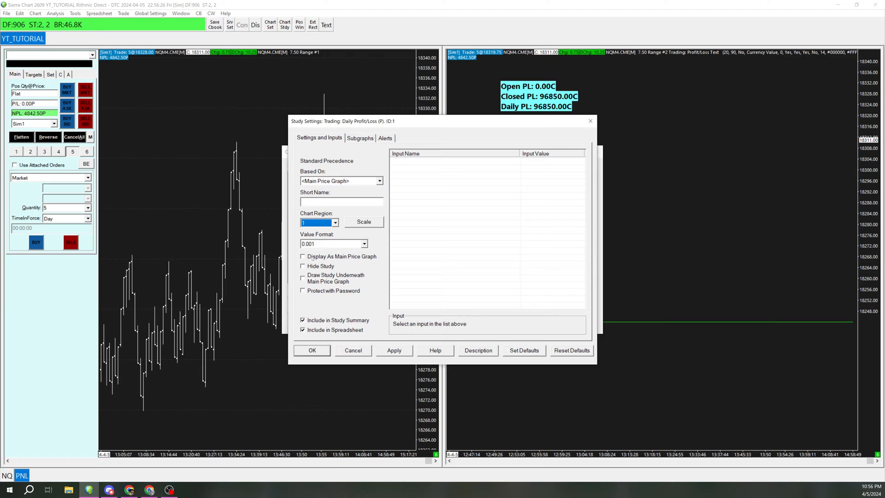
pyautogui.click(359, 137)
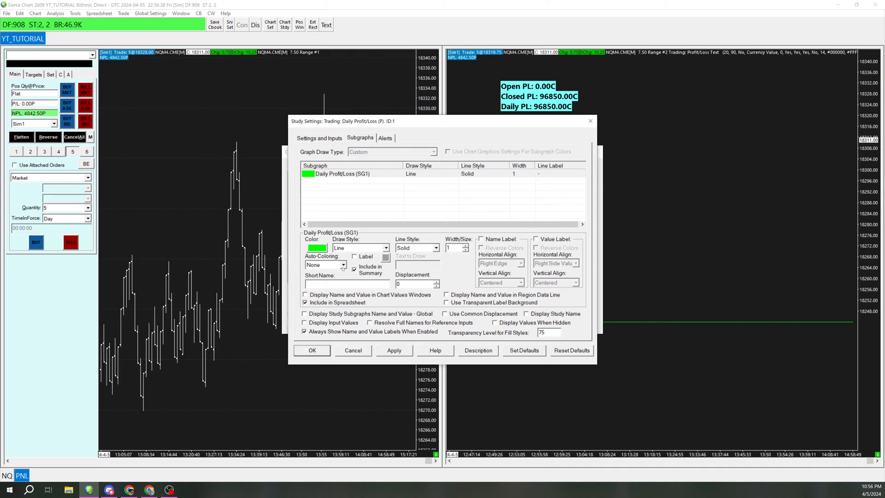
# Set Auto-Coloring to Based on Slope with the first colour blue and the second red.
pyautogui.click(343, 264)
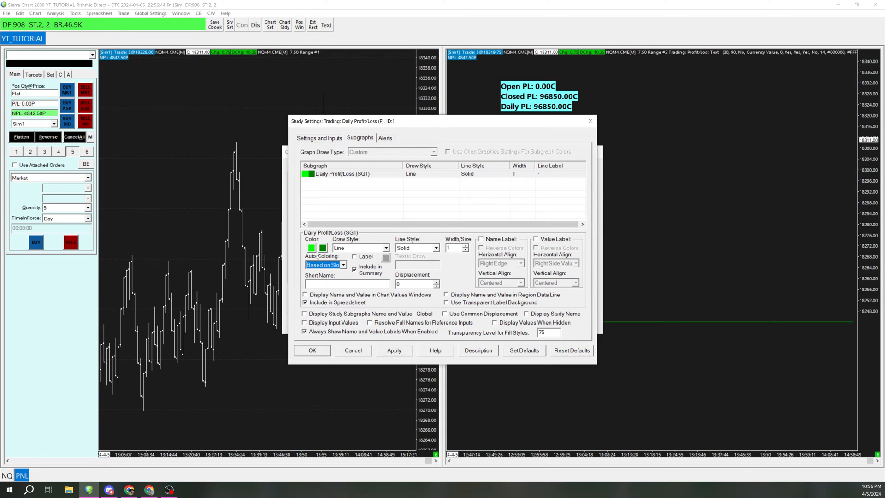
pyautogui.click(311, 248)
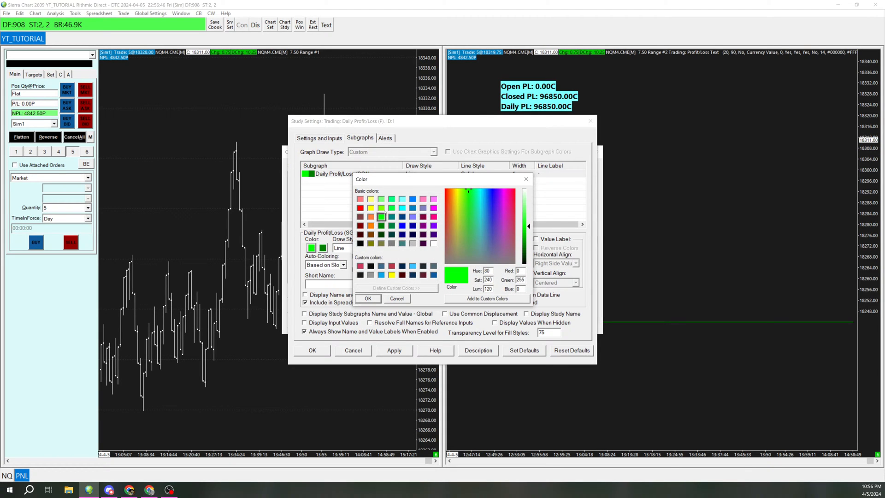
pyautogui.click(368, 298)
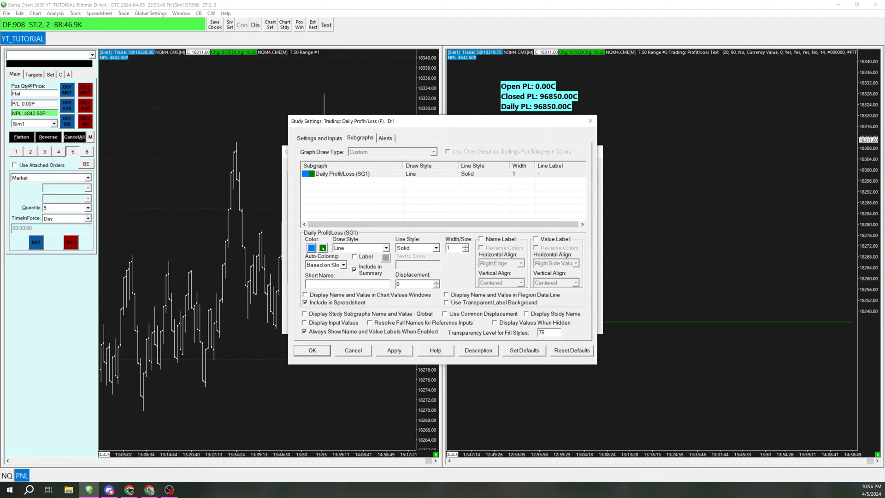
pyautogui.click(310, 248)
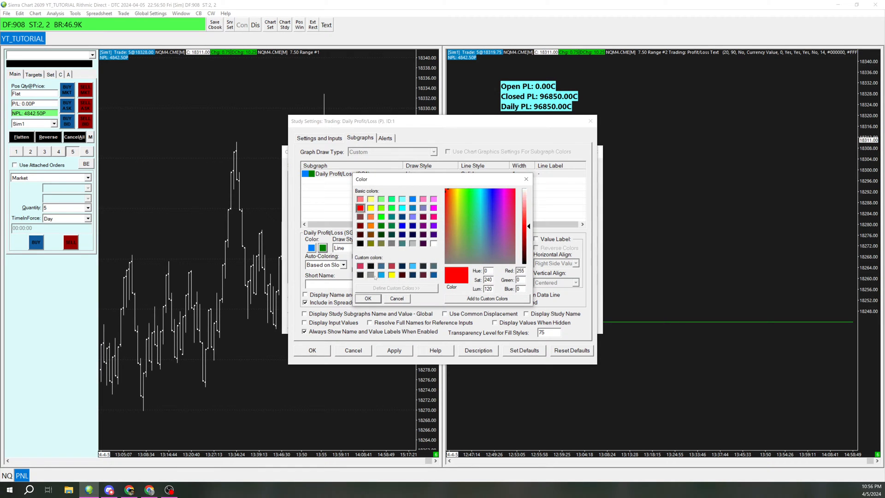
pyautogui.click(366, 297)
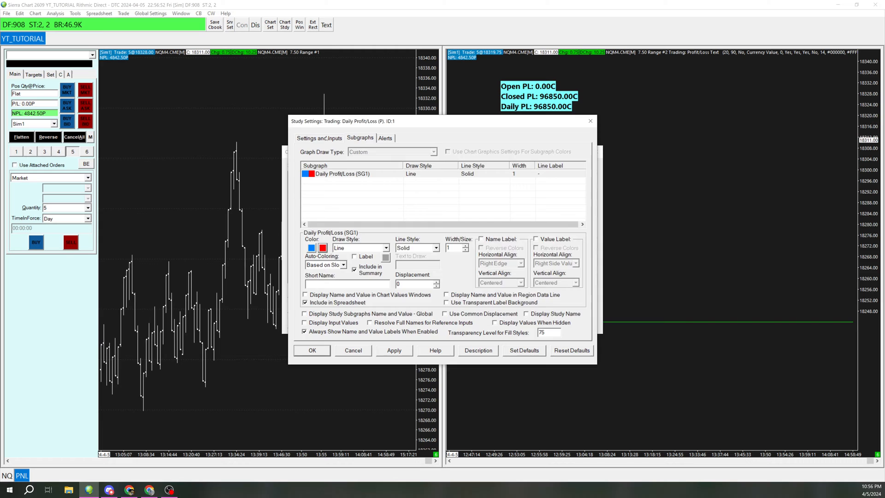
pyautogui.click(319, 137)
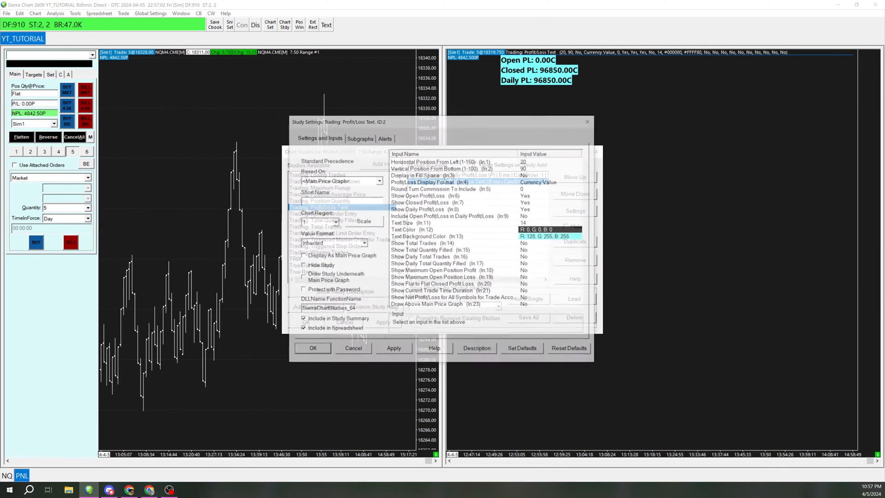
# Set the Profit/Loss Text study's Text Background Color to white, apply it and close the studies list.
pyautogui.click(433, 236)
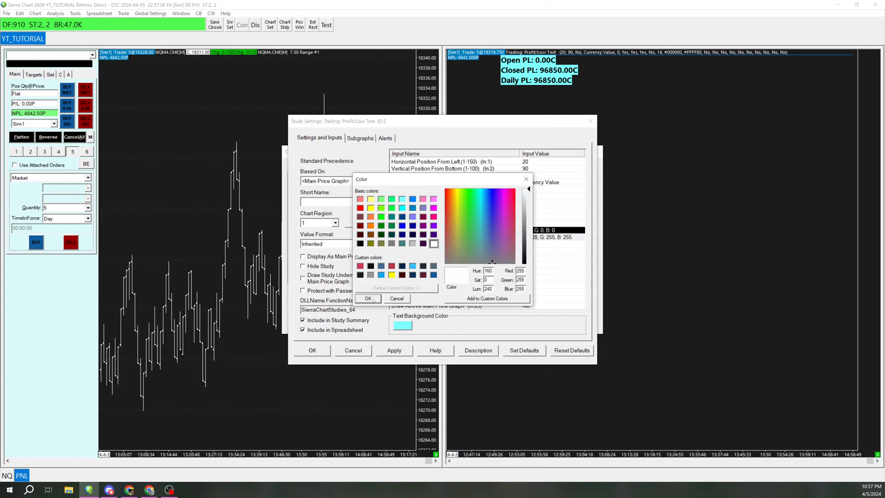
pyautogui.click(365, 298)
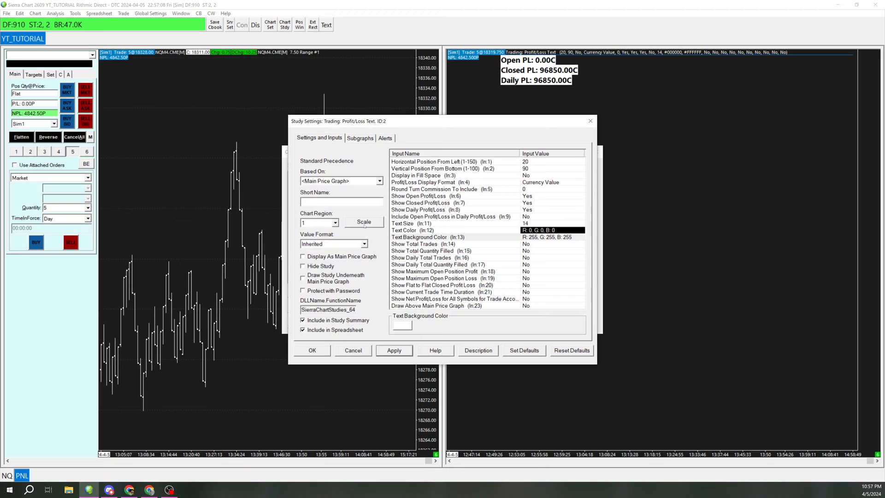
pyautogui.click(359, 138)
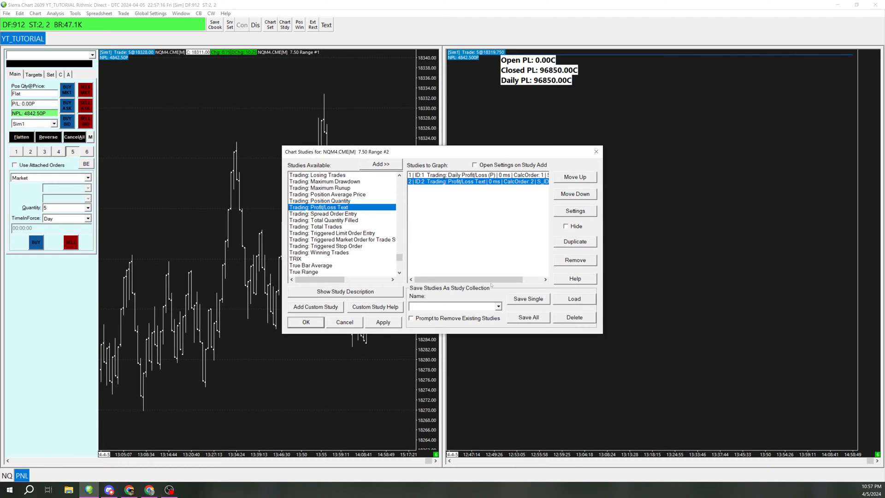
pyautogui.click(305, 321)
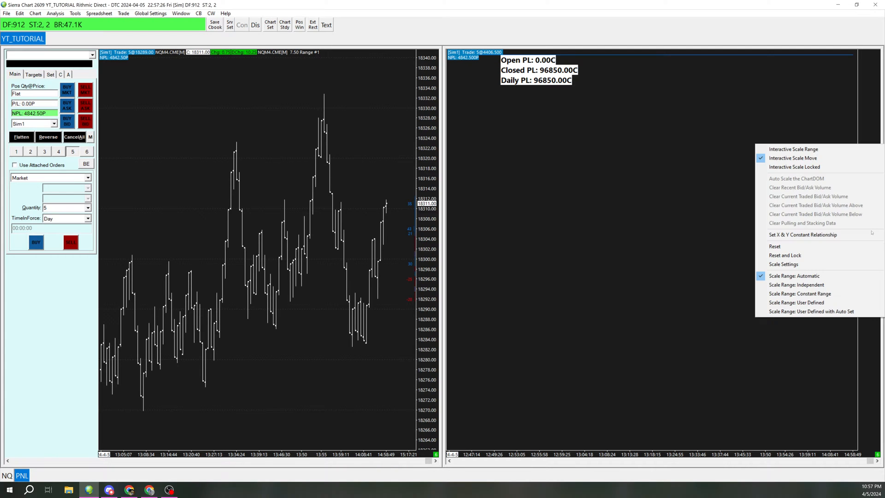
pyautogui.moveTo(795, 264)
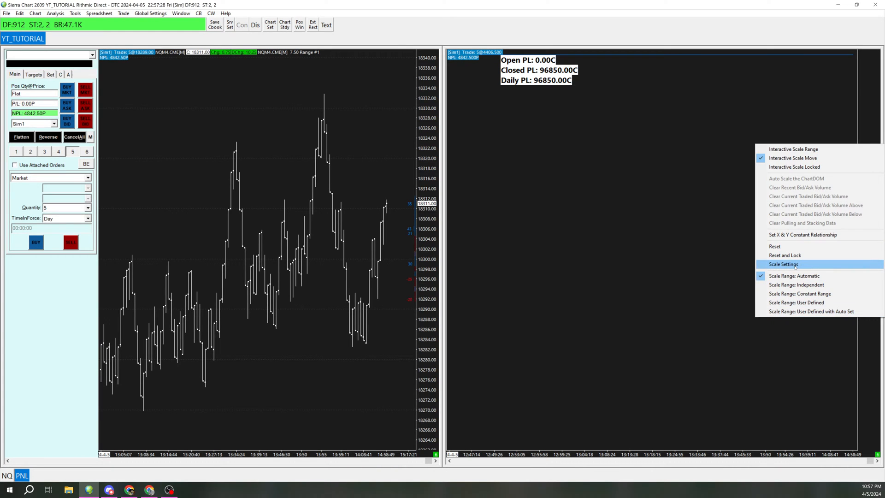
# Set the right chart's scale to Constant Range 10000 with horizontal grid line increment 1000.
pyautogui.click(782, 263)
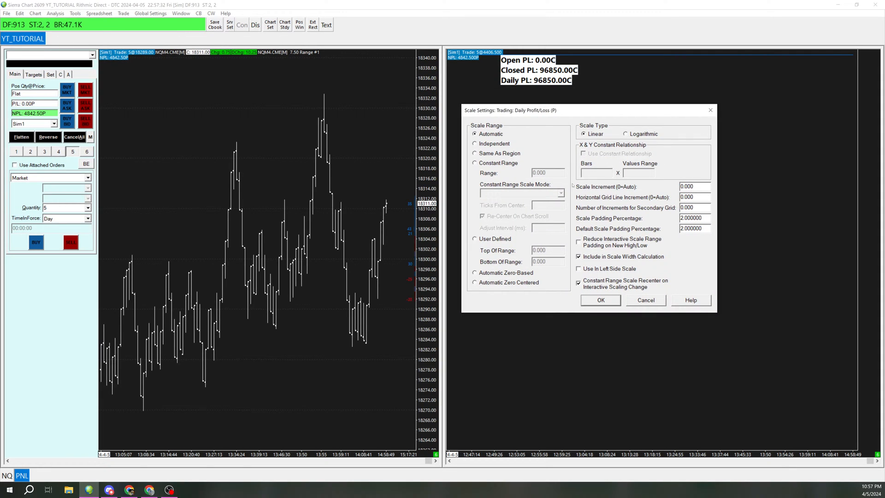
pyautogui.click(475, 162)
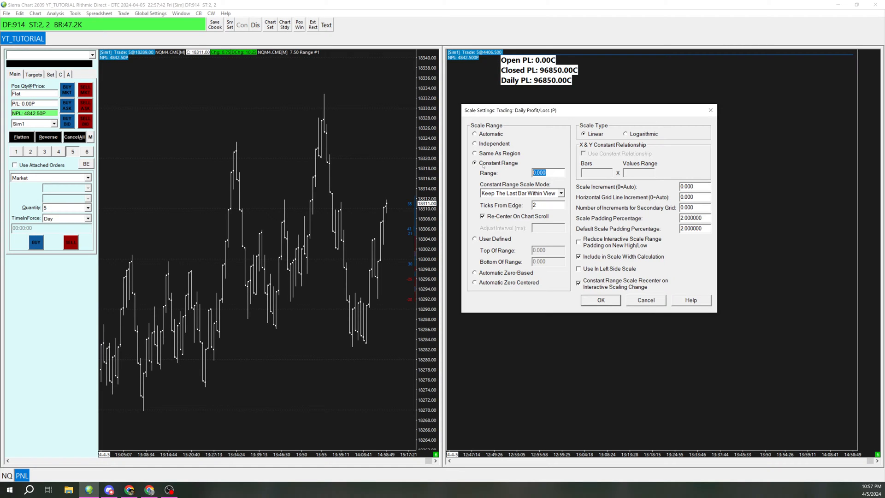
pyautogui.write('10000')
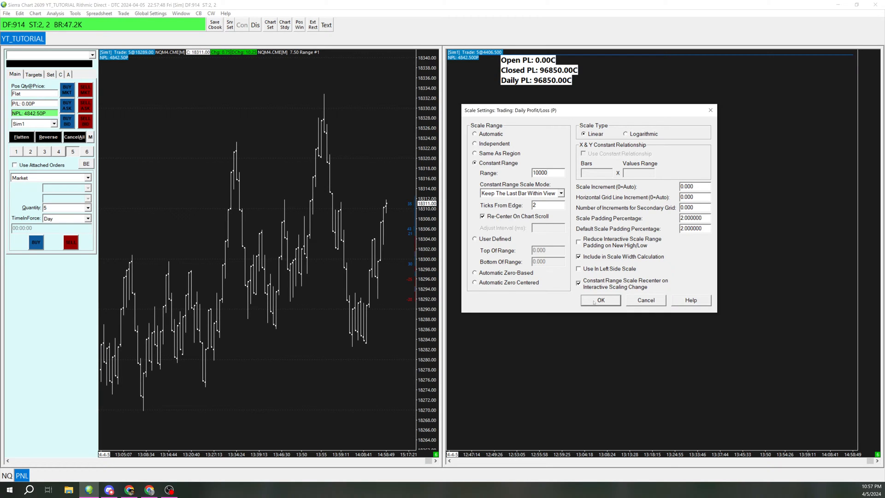
pyautogui.click(545, 173)
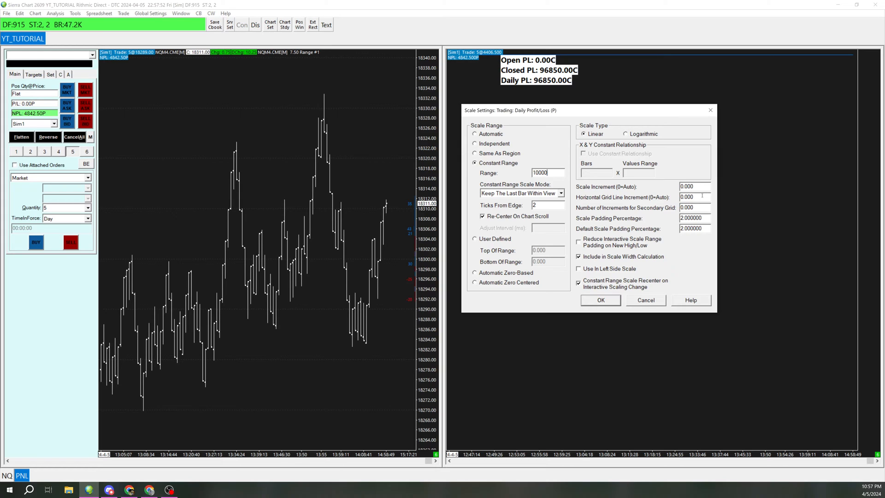
pyautogui.write('100')
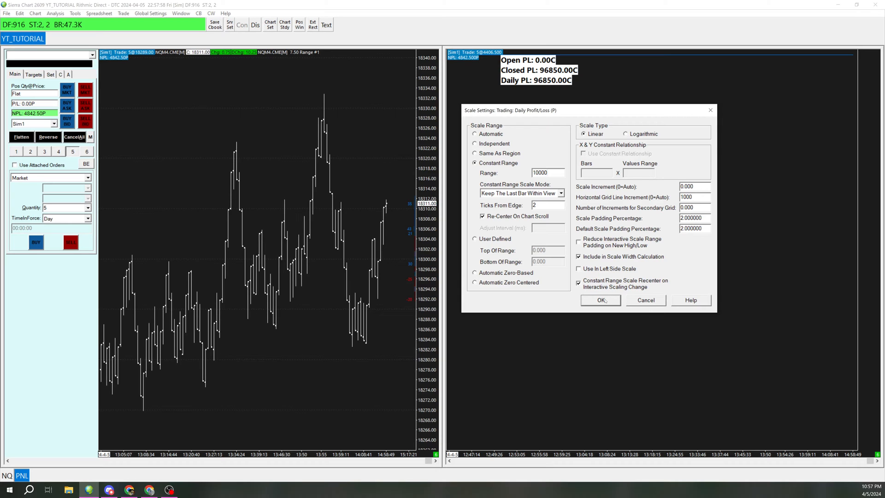
pyautogui.click(599, 300)
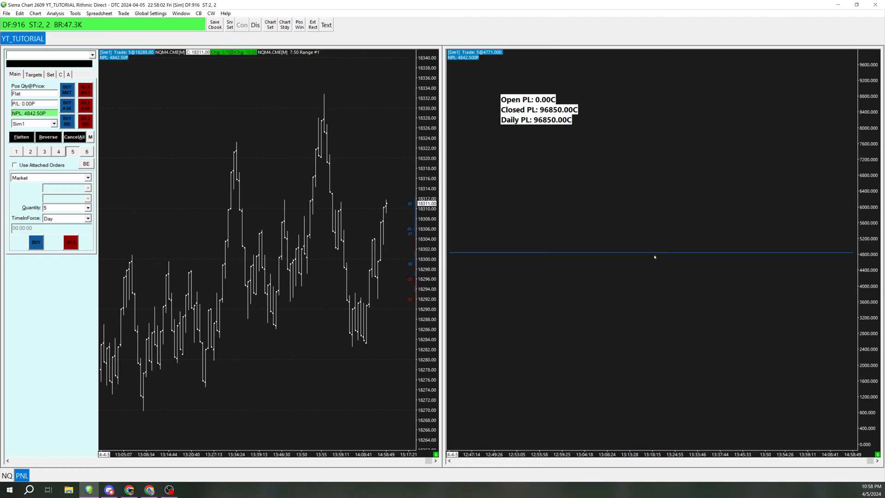
pyautogui.moveTo(180, 146)
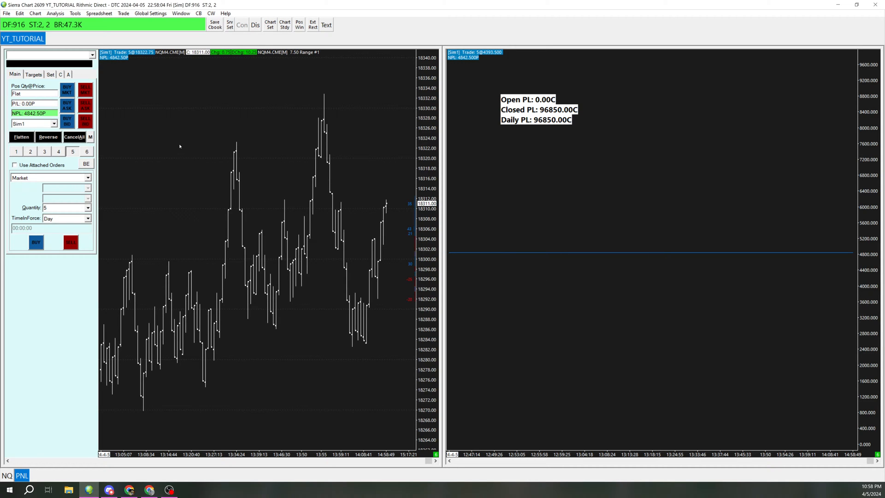
pyautogui.click(34, 13)
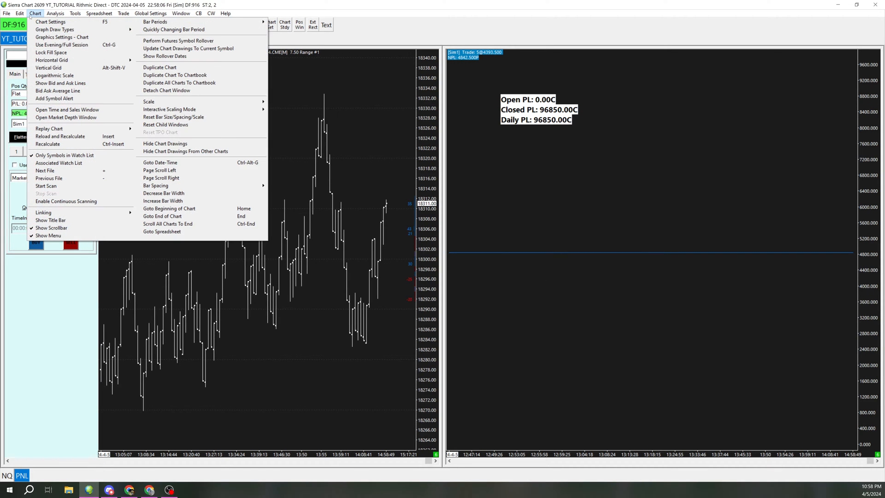
pyautogui.moveTo(52, 60)
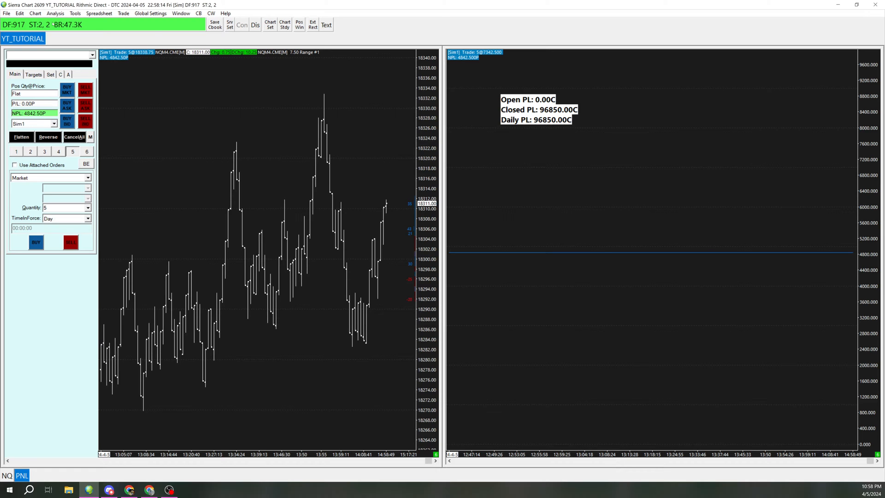
pyautogui.click(35, 13)
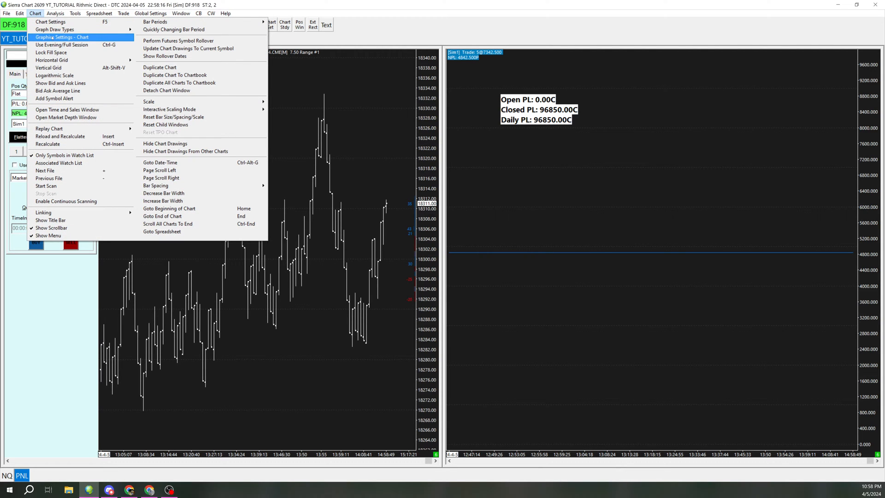
pyautogui.click(64, 37)
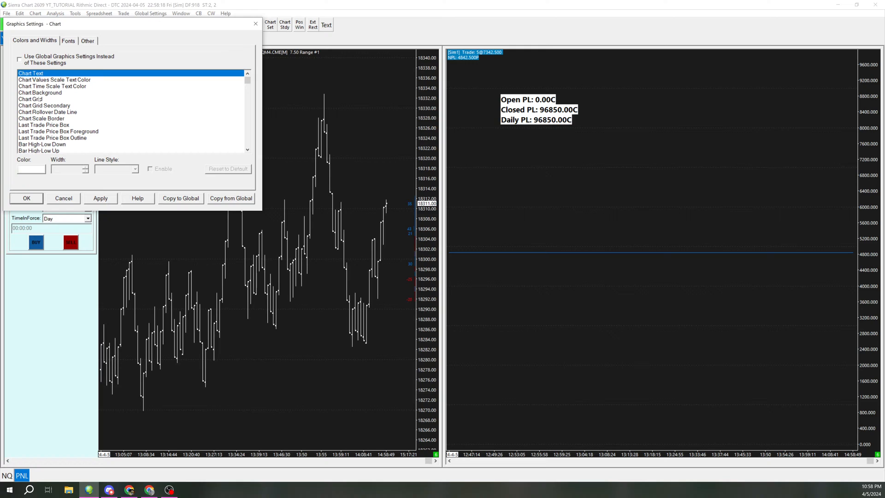
pyautogui.click(30, 98)
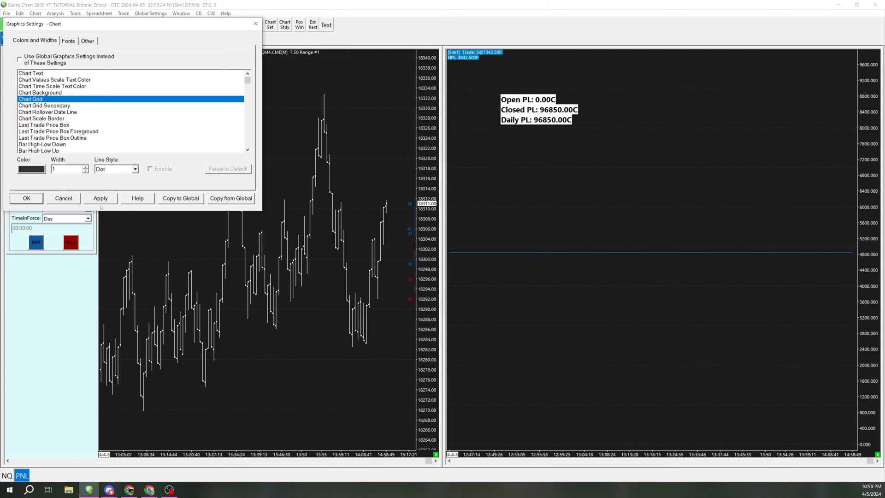
pyautogui.click(25, 198)
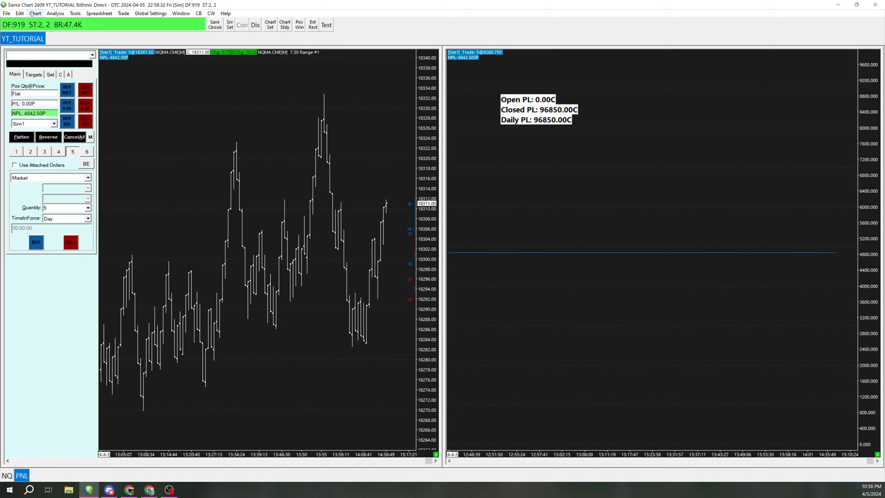
# Start replay clearing all trade data for symbol and account, then buy, add and flatten a simulated position.
pyautogui.click(34, 13)
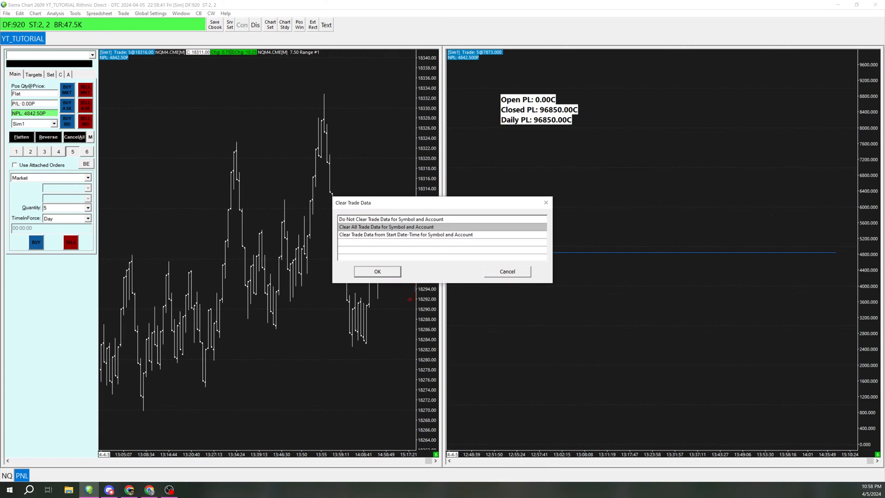
pyautogui.click(377, 271)
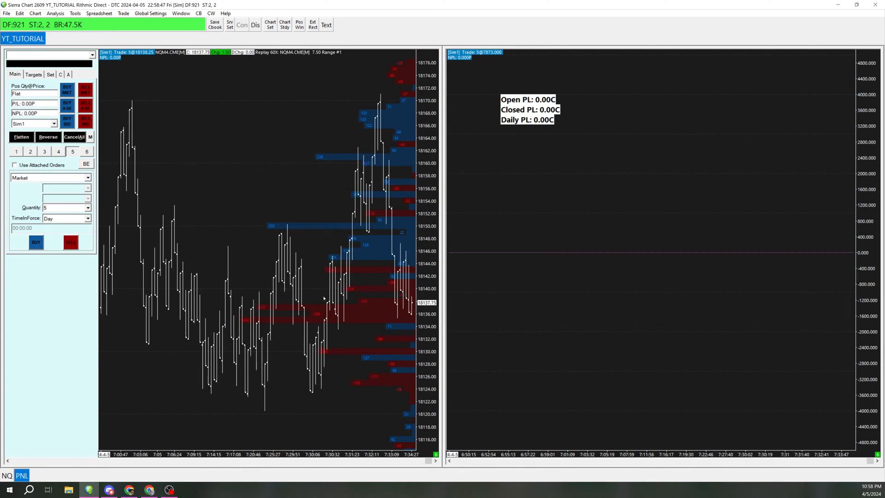
pyautogui.click(66, 90)
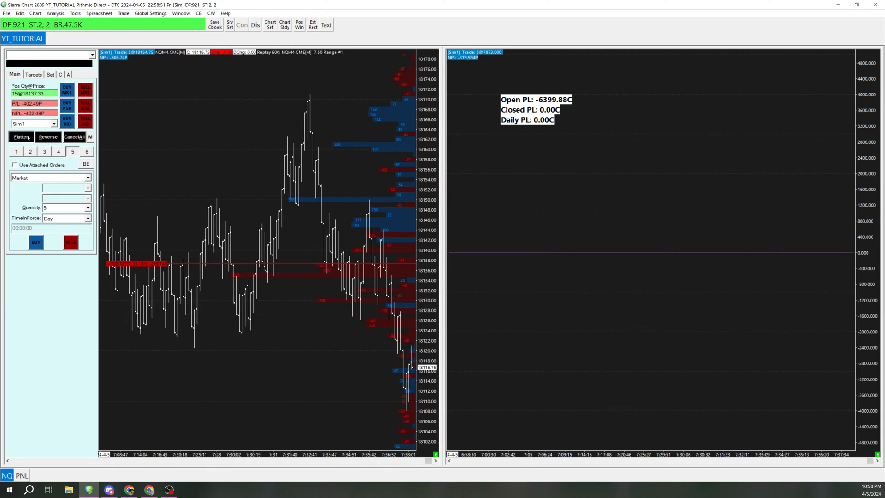
pyautogui.click(20, 136)
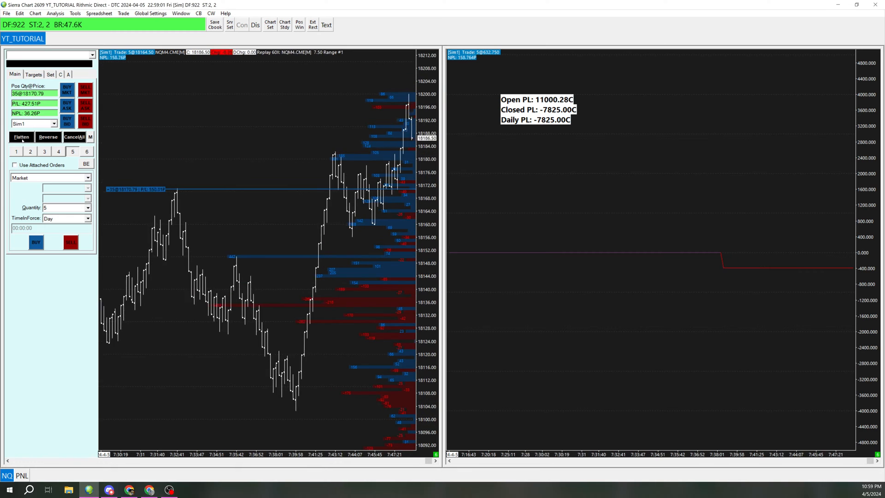
pyautogui.click(20, 137)
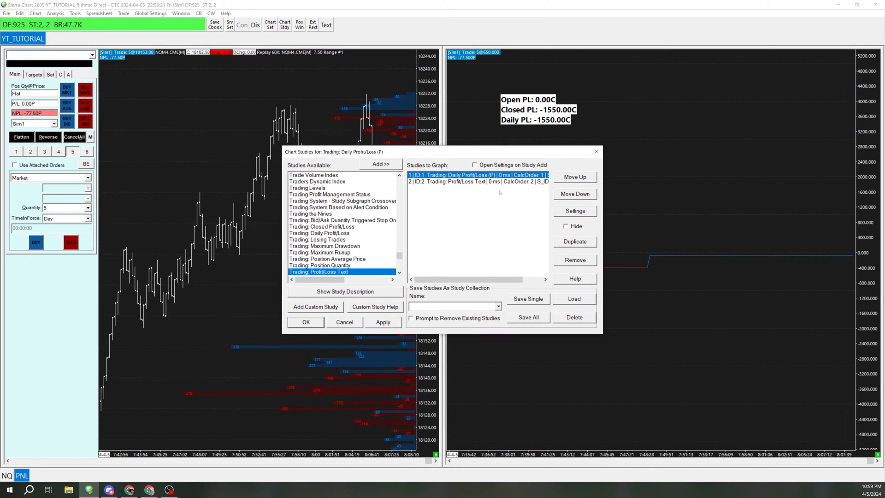
# Set the Daily Profit/Loss study's Profit/Loss Format to Currency Value (C) on the Trading settings.
pyautogui.click(305, 322)
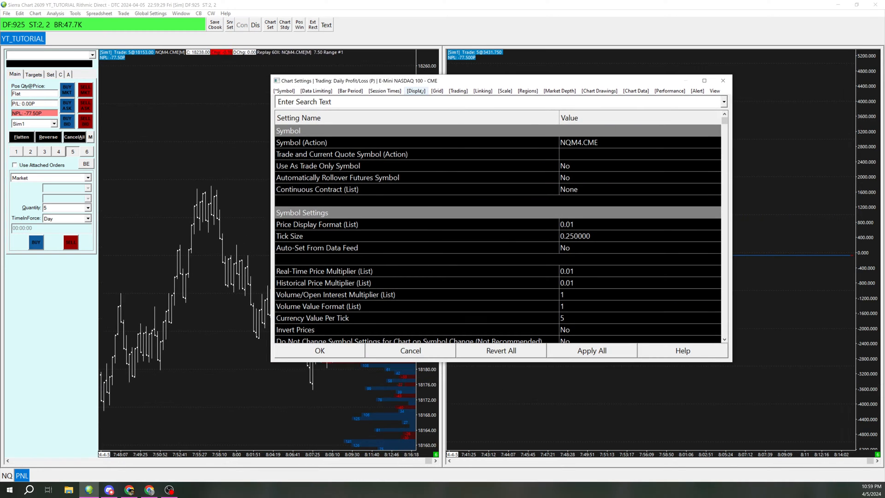
pyautogui.click(457, 91)
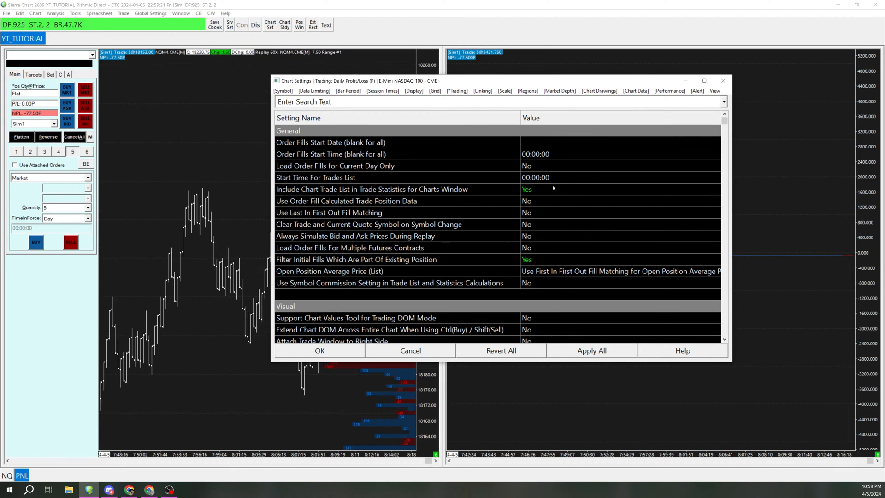
pyautogui.scroll(-3)
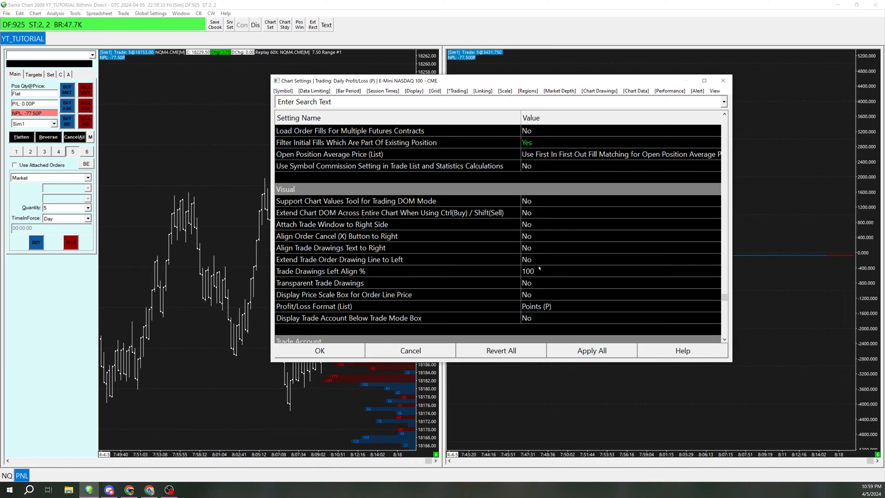
pyautogui.scroll(-3)
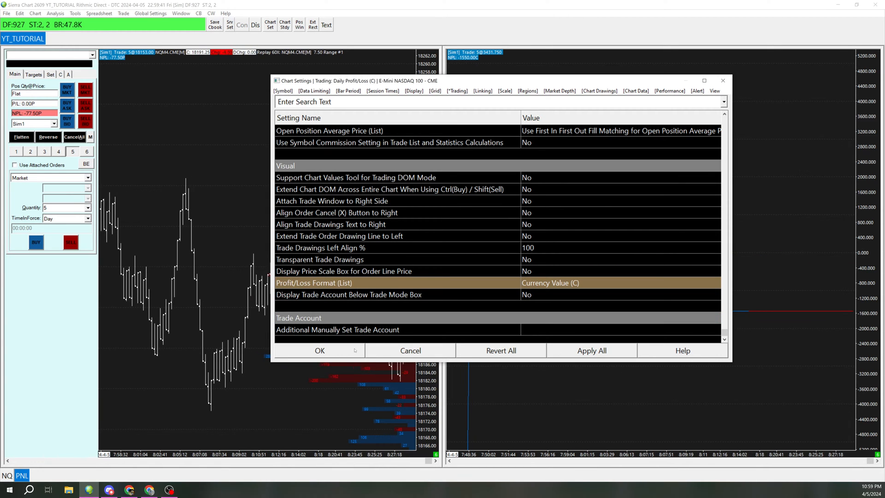
pyautogui.click(319, 350)
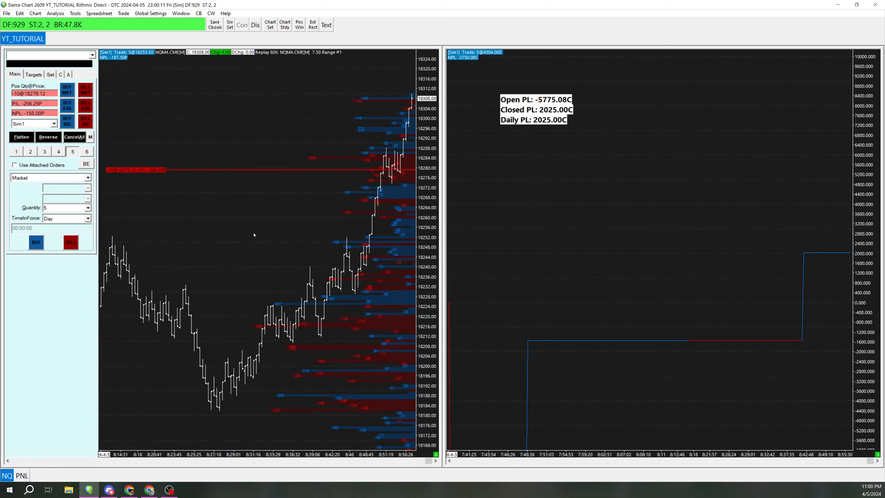
# Flatten the open simulated replay position, leaving a -3650.00 daily loss.
pyautogui.click(21, 137)
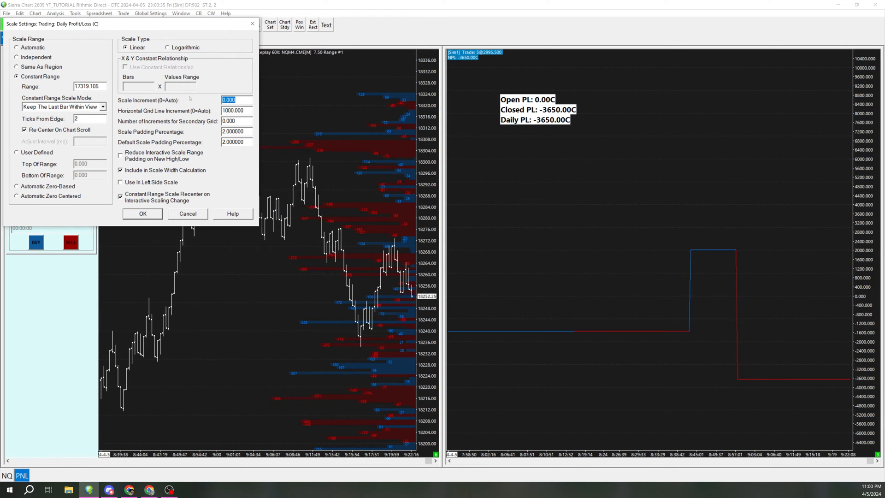
# Set the profit/loss chart's Scale Increment to 500.
pyautogui.write('500')
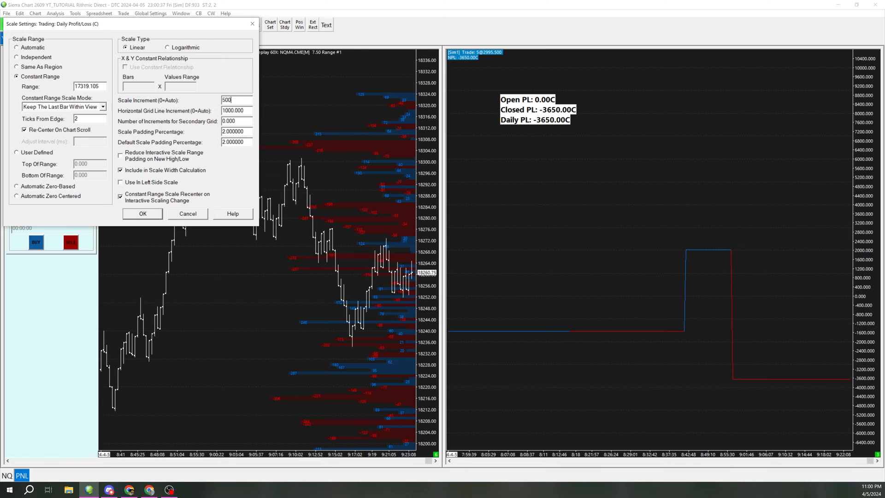
pyautogui.click(142, 213)
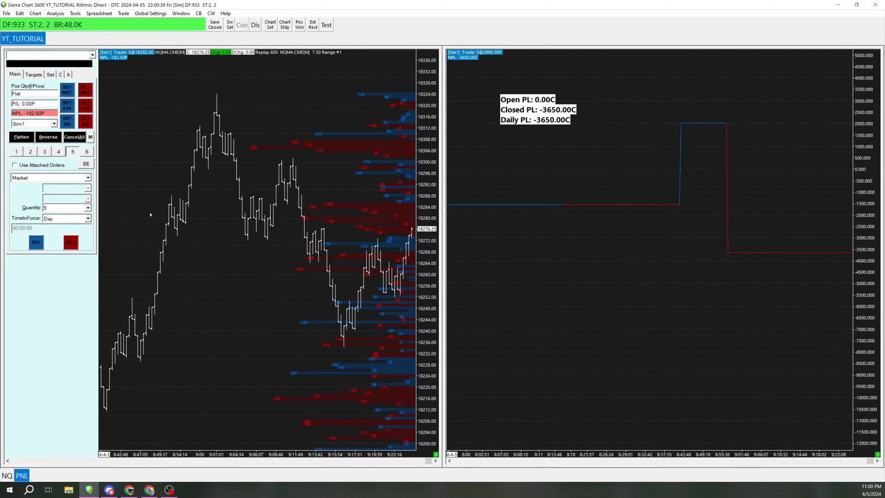